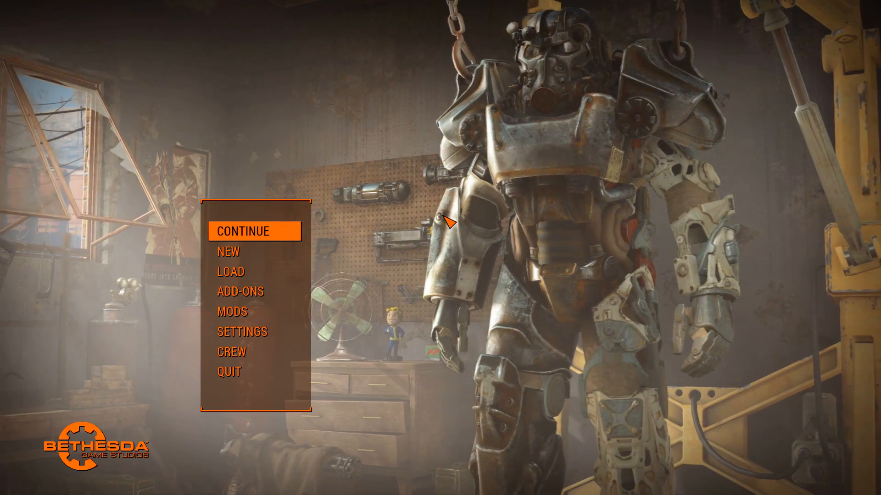
mouse_move(272, 277)
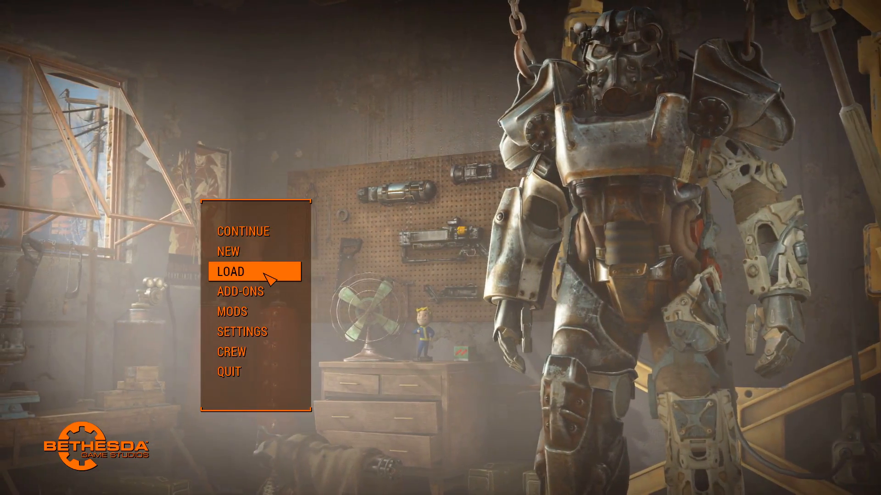
Step: Open the saved-game list from the main menu and select the Quicksave entry
click(235, 271)
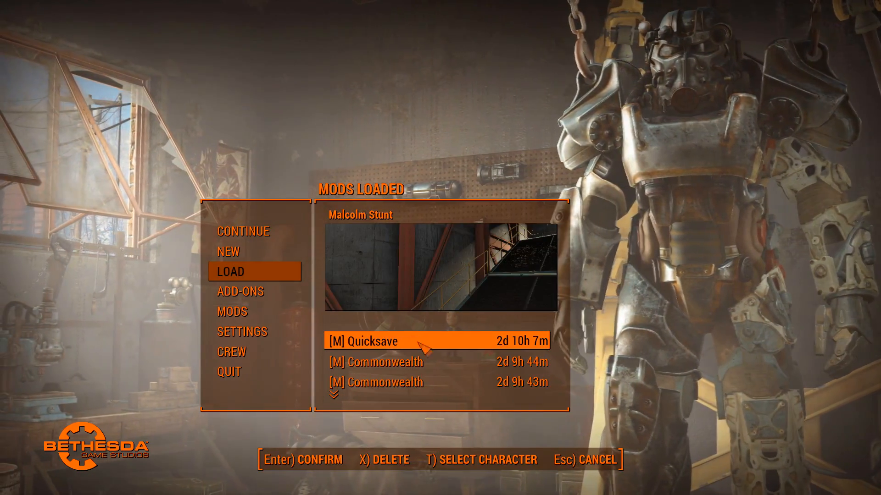
click(423, 362)
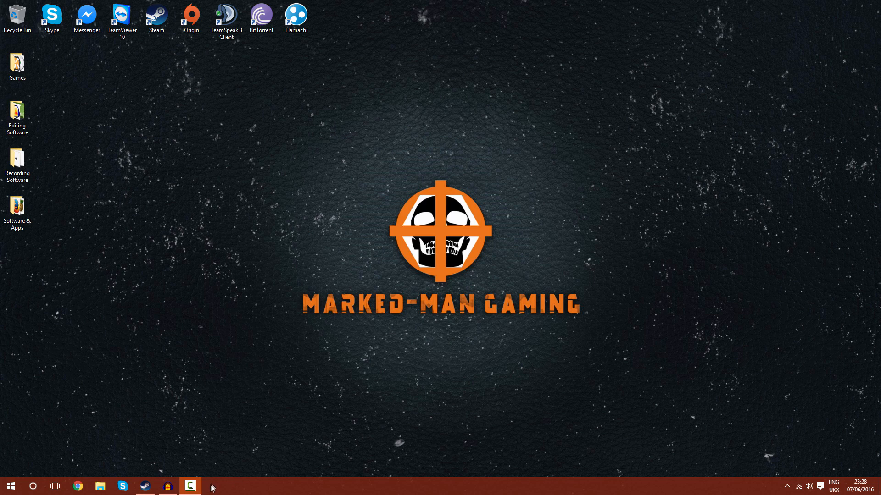
mouse_move(350, 272)
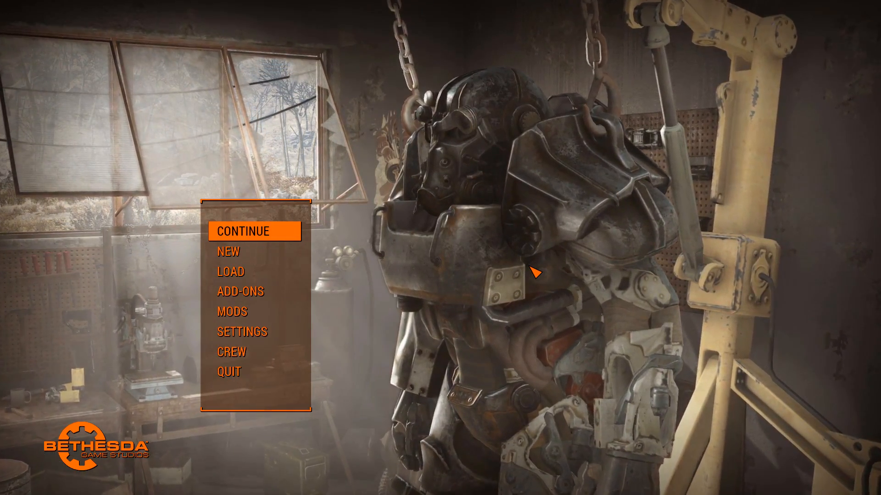
mouse_move(254, 272)
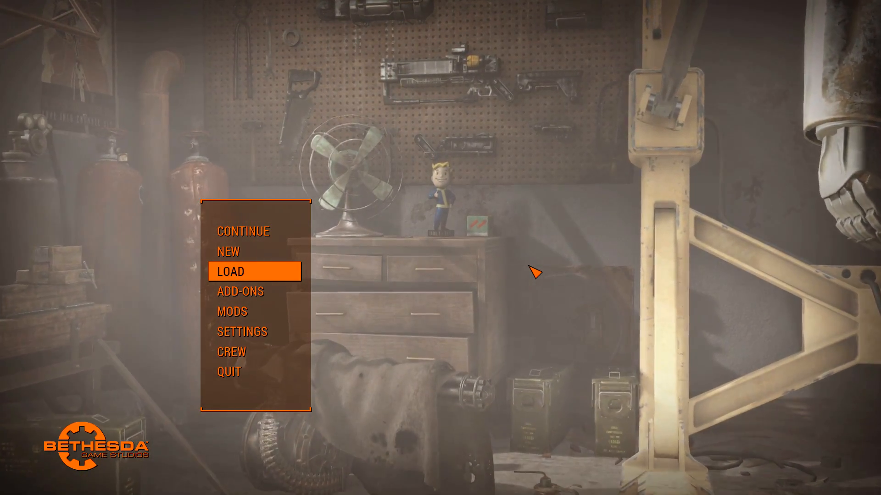
Step: Delete an unneeded Commonwealth save from the save list and scroll through the remaining saves
click(234, 272)
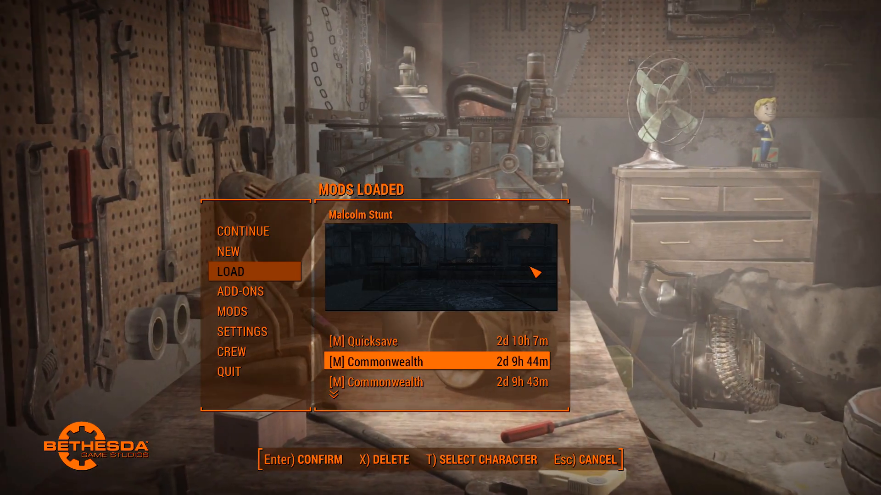
key(x)
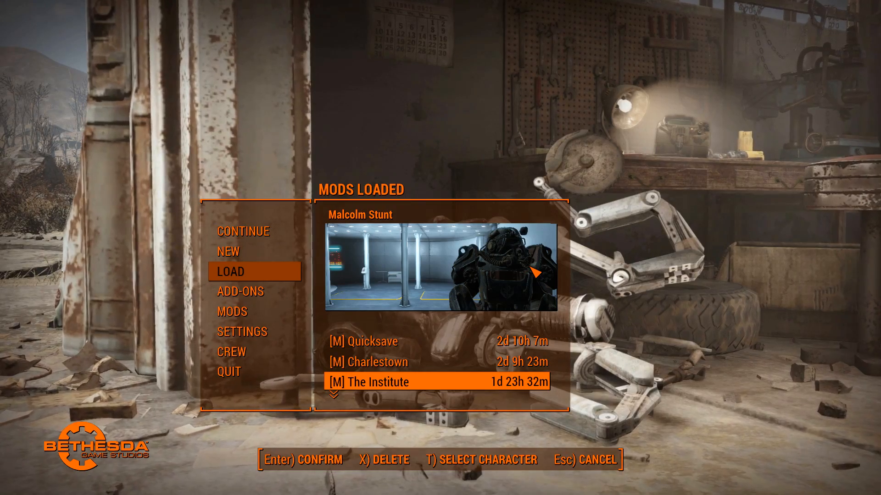
scroll(down, 3)
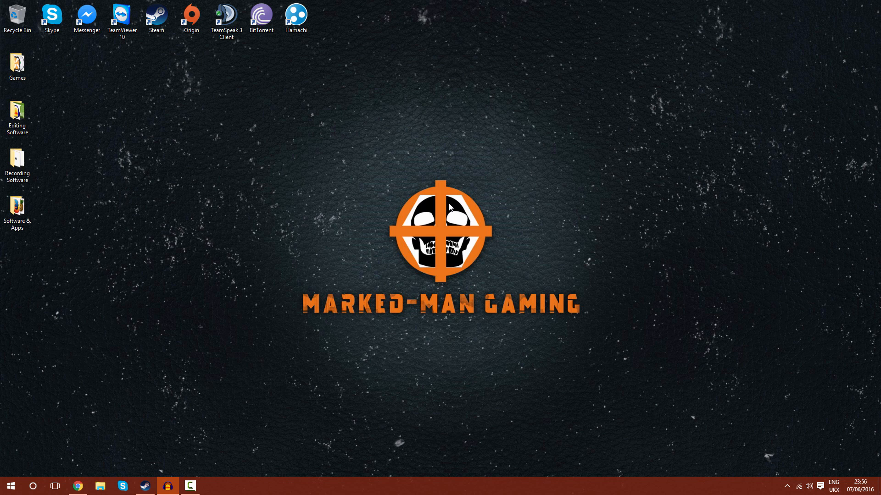
mouse_move(136, 487)
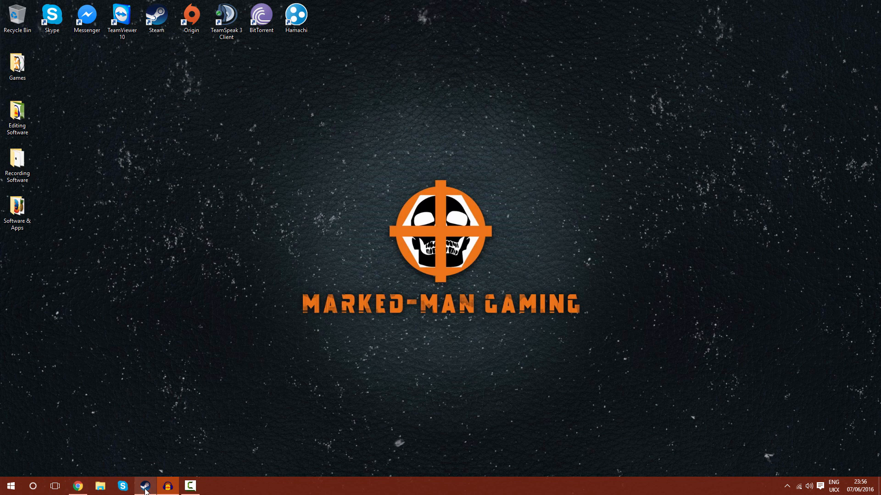
Step: Bring up Steam's library and open the context menu for Fallout 4 [beta]
click(137, 485)
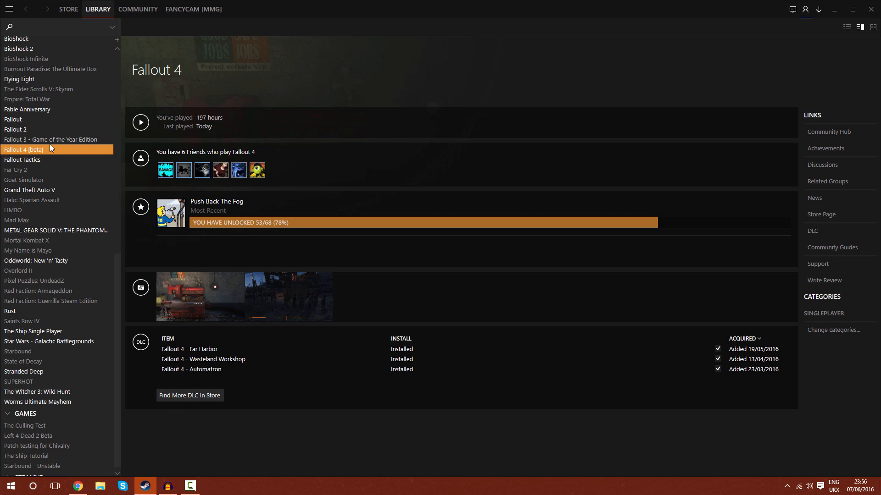
mouse_move(52, 148)
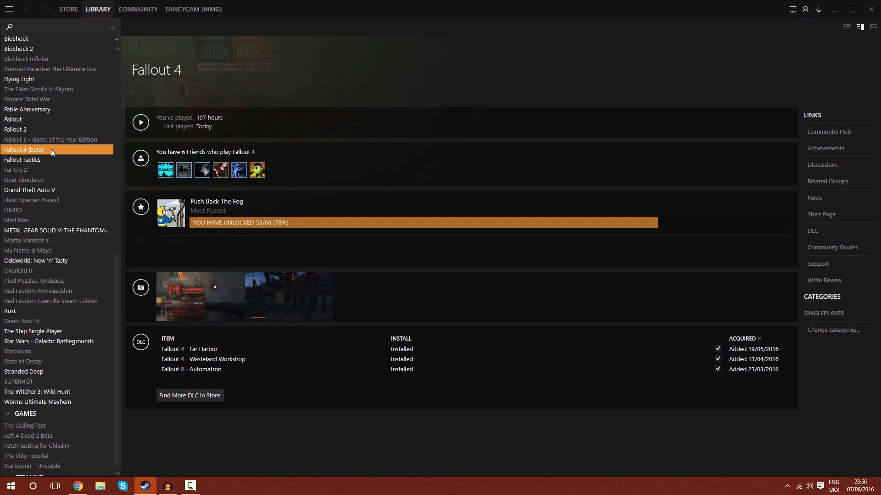
mouse_move(37, 147)
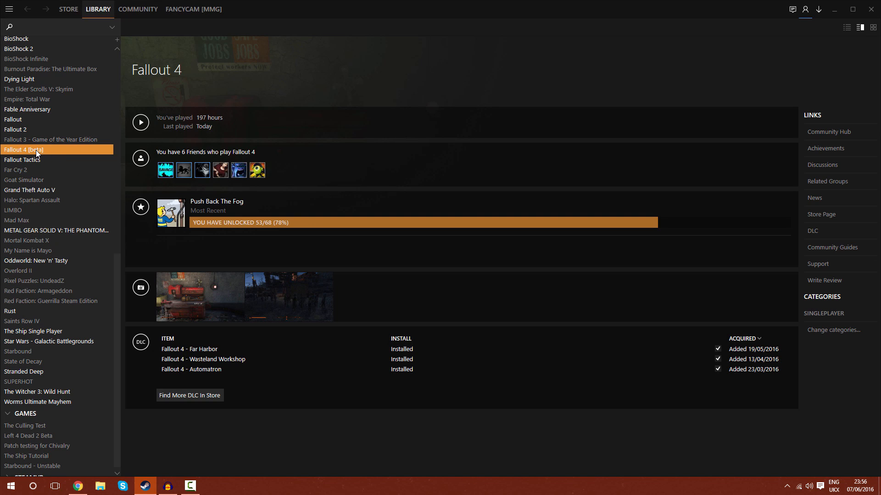
right_click(25, 150)
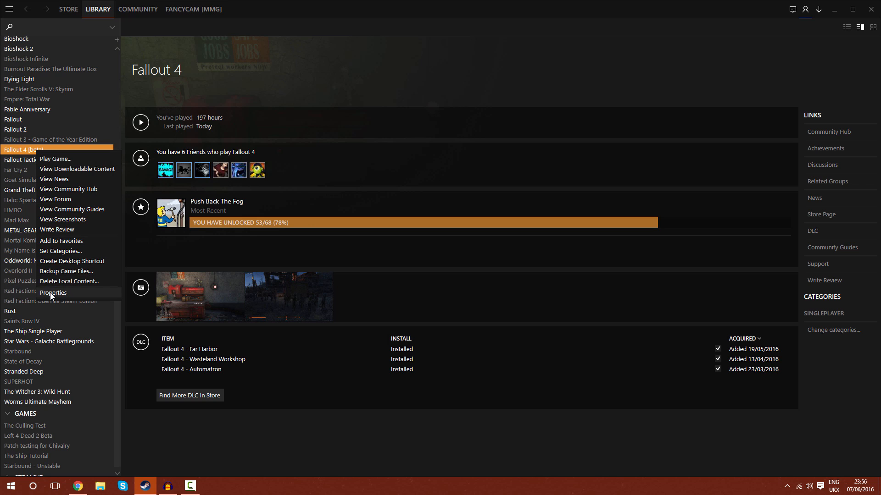
Step: Show Fallout 4's Properties Updates tab with Steam Cloud at 286.66 MB of 667.01 MB
click(53, 293)
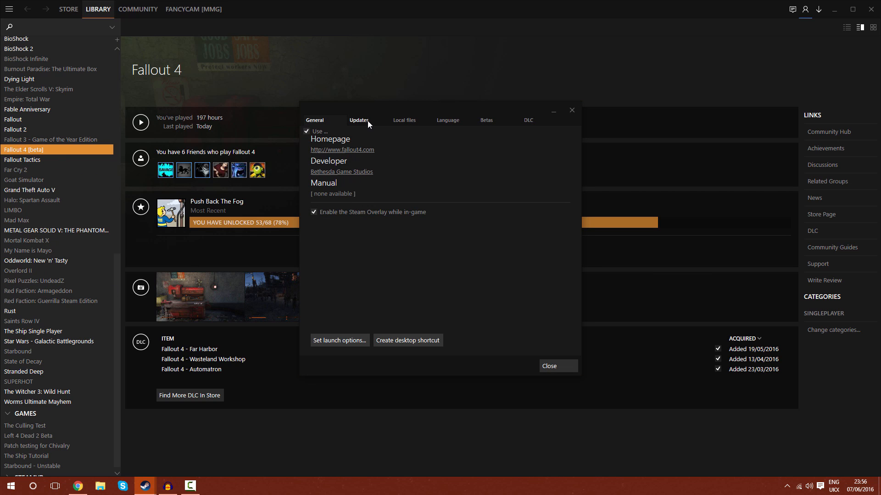
click(360, 120)
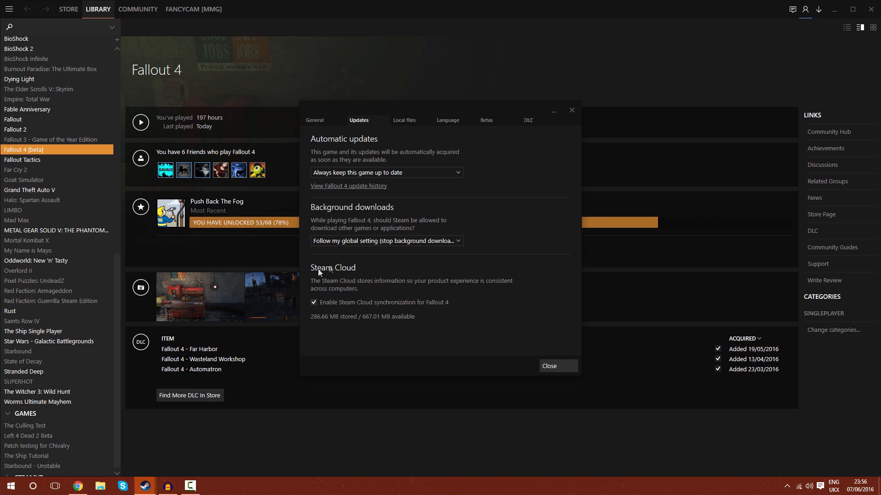
mouse_move(317, 324)
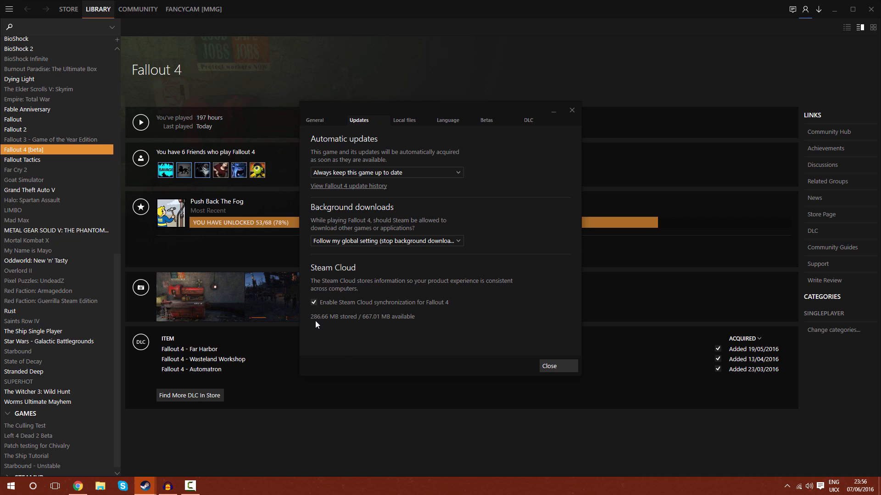
mouse_move(372, 319)
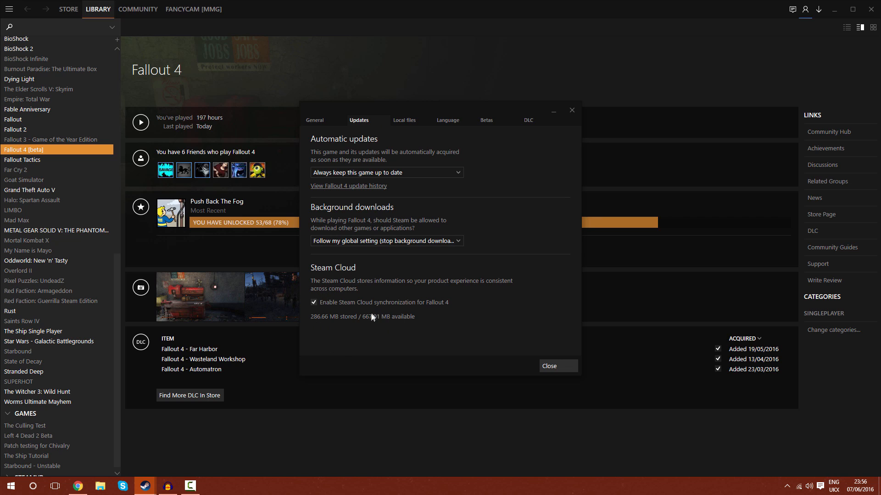
mouse_move(330, 326)
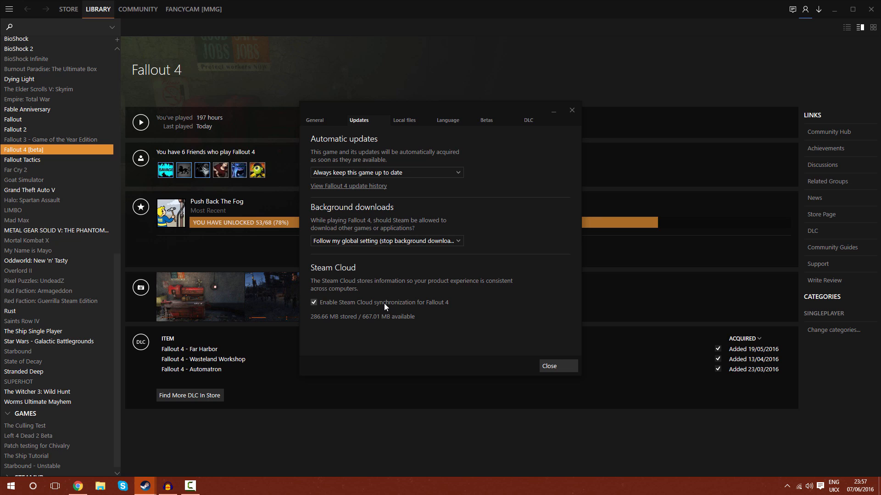
mouse_move(381, 311)
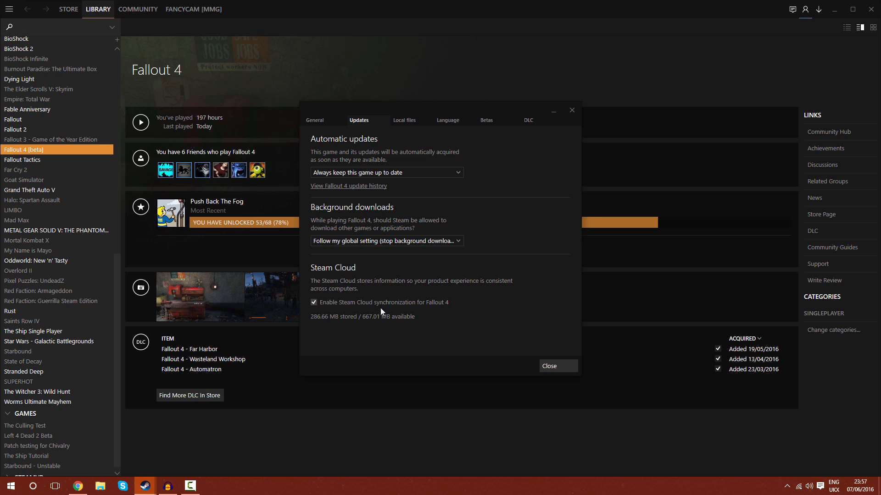
mouse_move(373, 327)
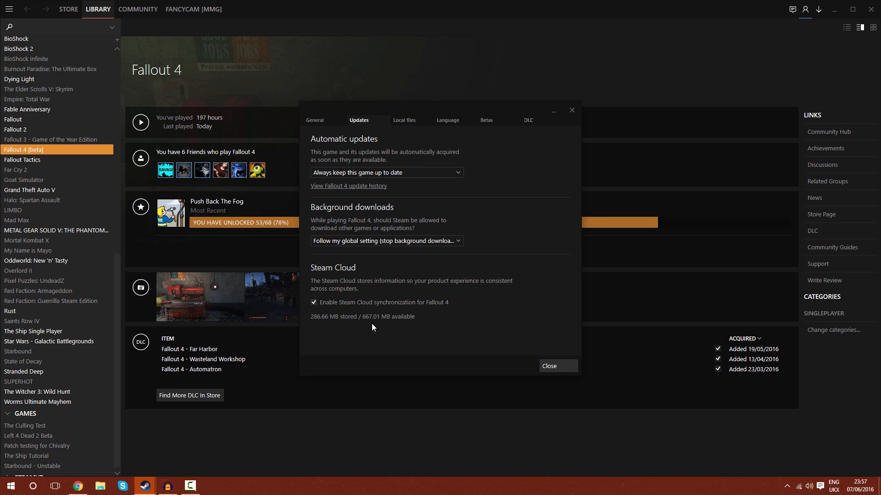
mouse_move(391, 323)
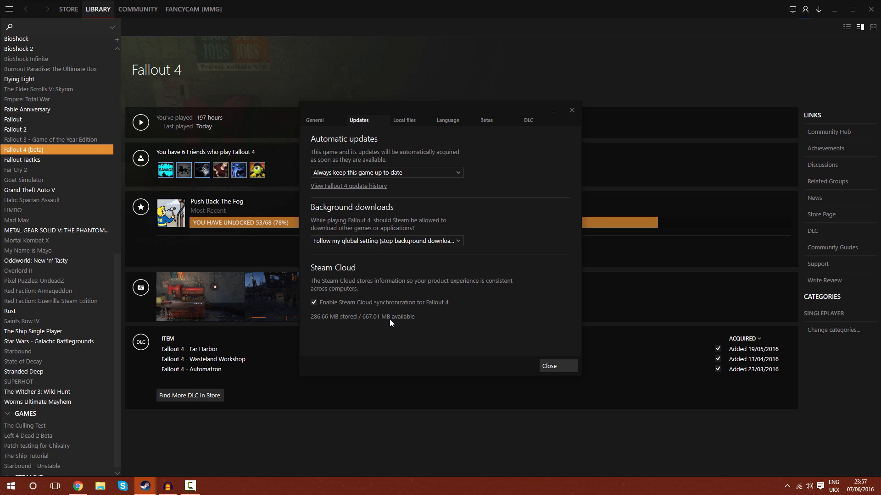
mouse_move(400, 312)
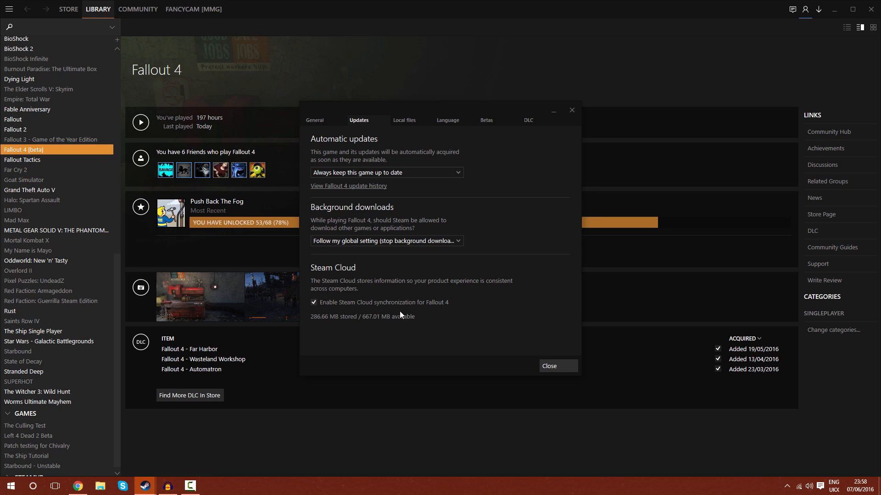
mouse_move(466, 326)
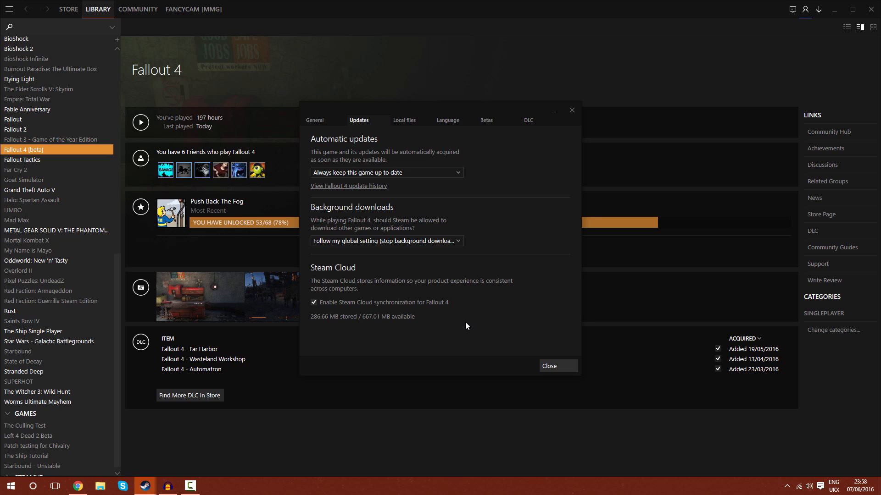
mouse_move(453, 292)
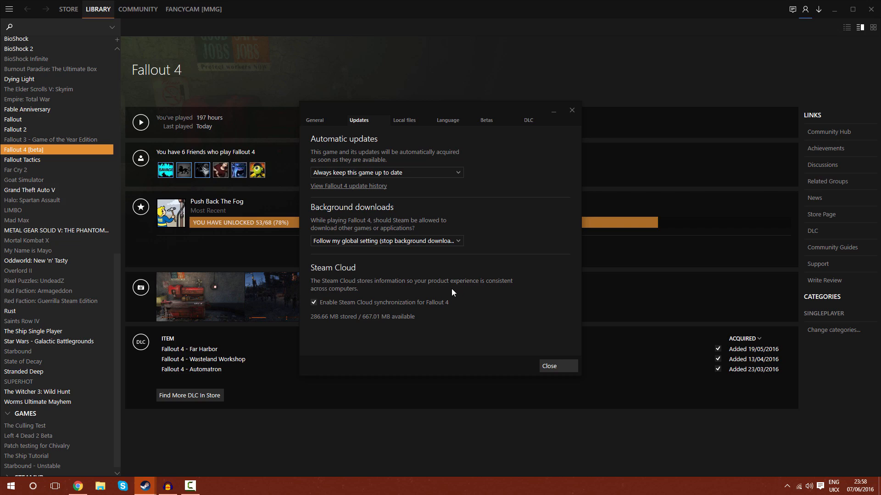